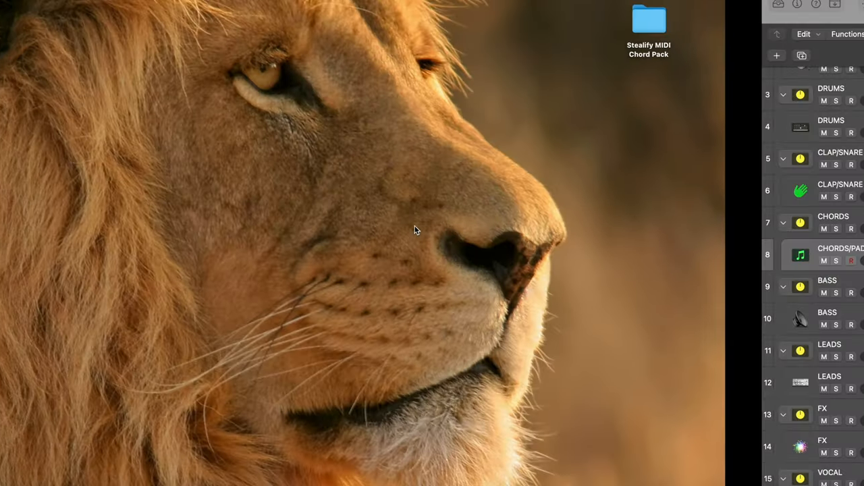
Step: Open the Stealify MIDI Chord Pack folder from the desktop
double_click(648, 19)
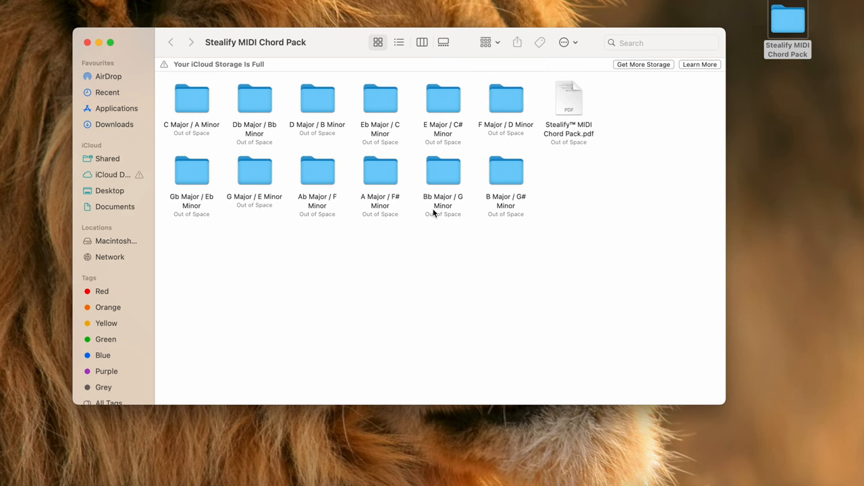
mouse_move(431, 138)
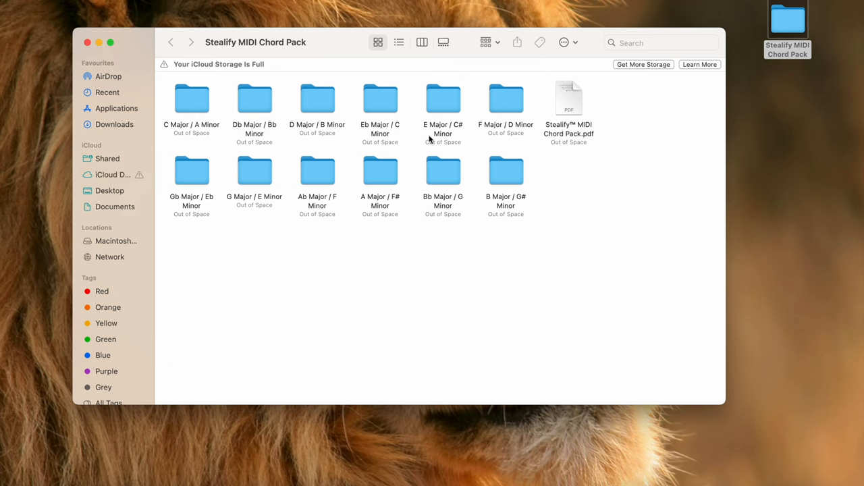
mouse_move(351, 111)
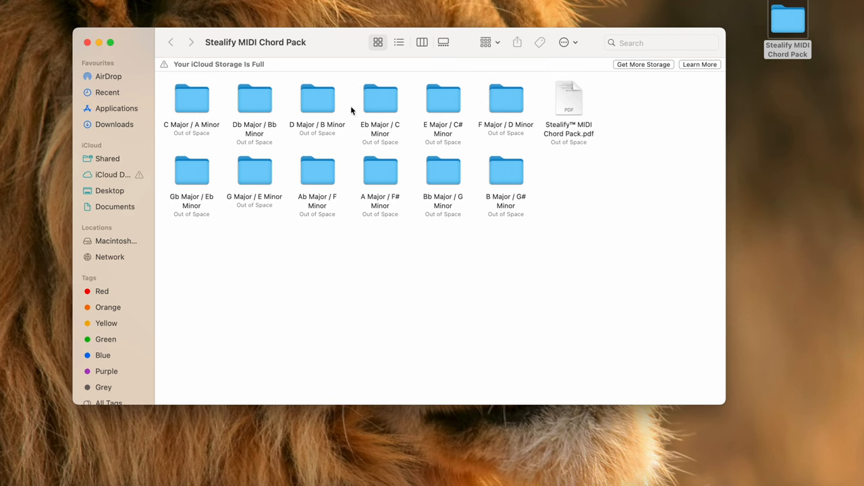
mouse_move(339, 258)
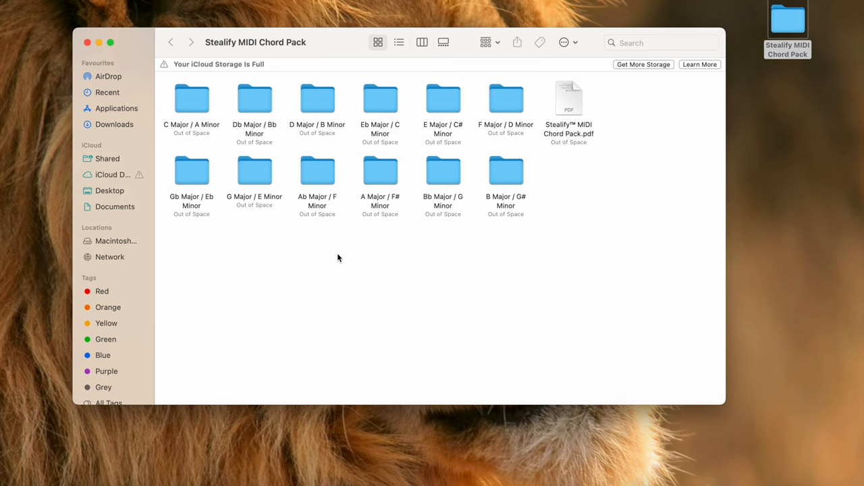
mouse_move(406, 170)
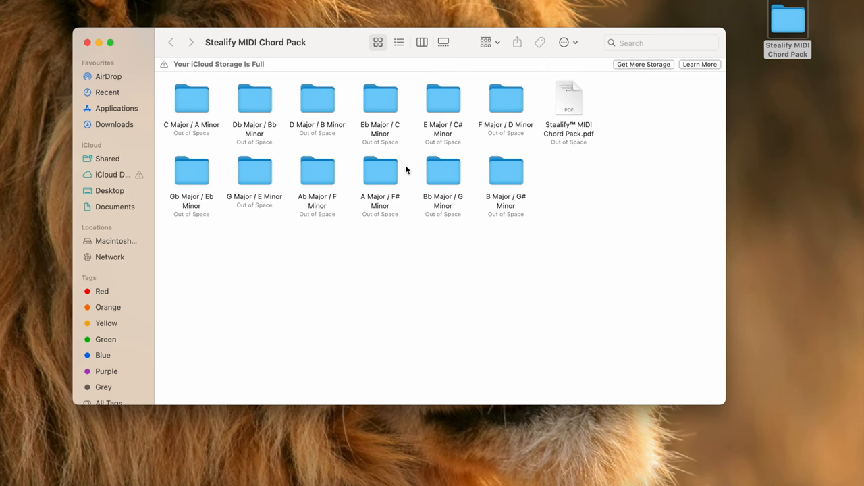
mouse_move(444, 168)
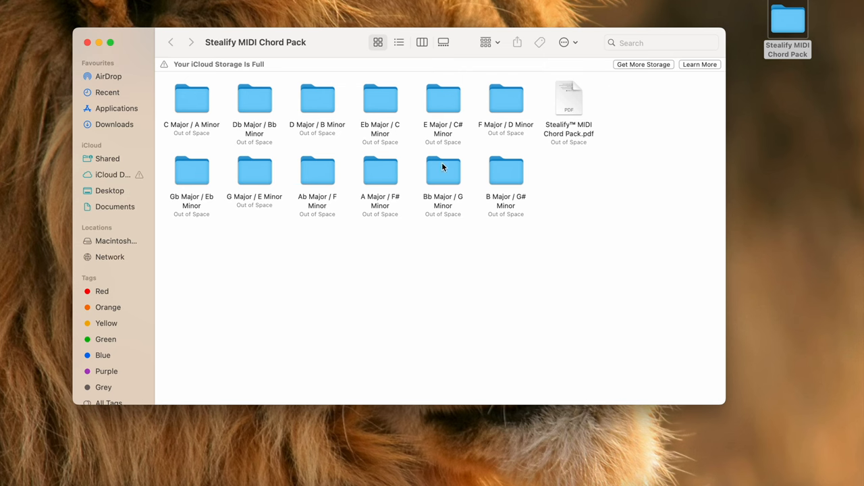
mouse_move(433, 190)
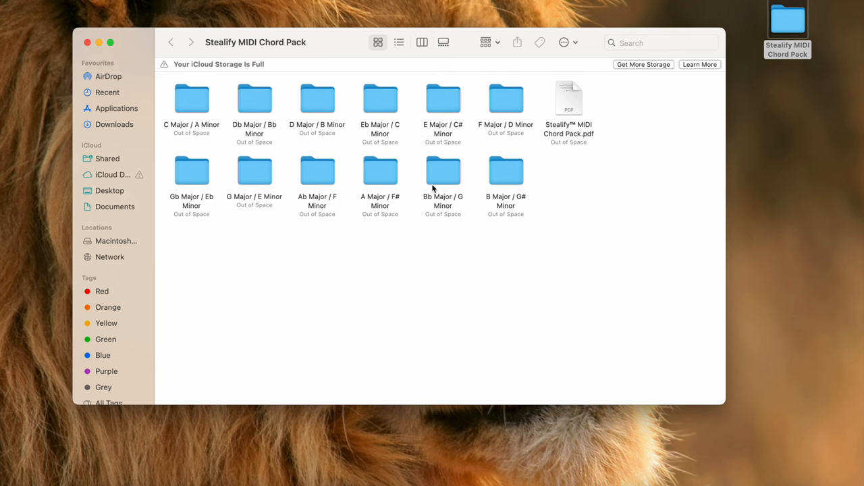
mouse_move(387, 172)
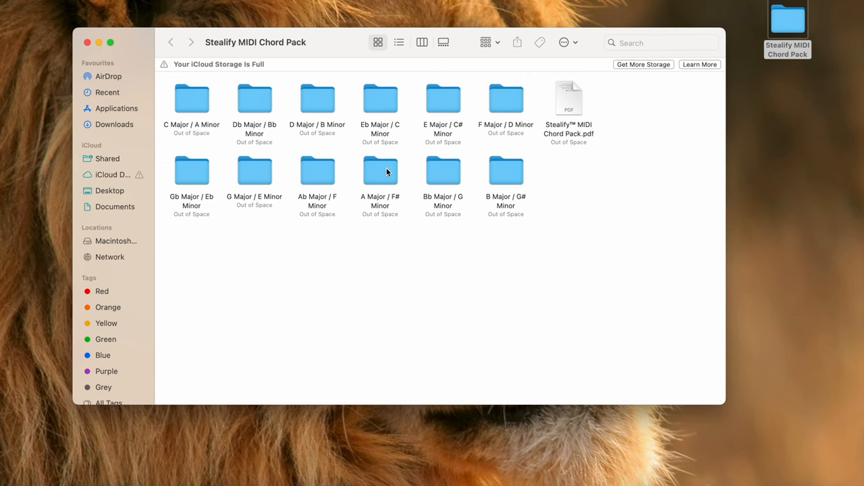
Step: Navigate into A Major / F# Minor, then the F# Minor triads folder
double_click(381, 170)
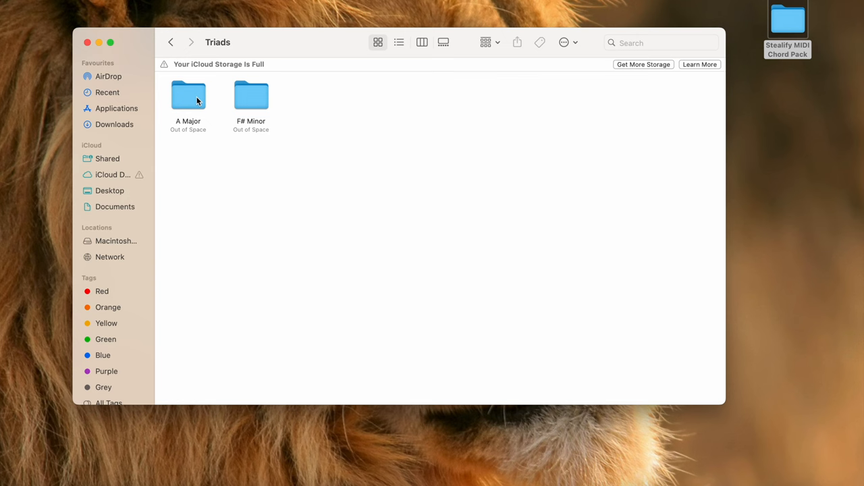
double_click(251, 95)
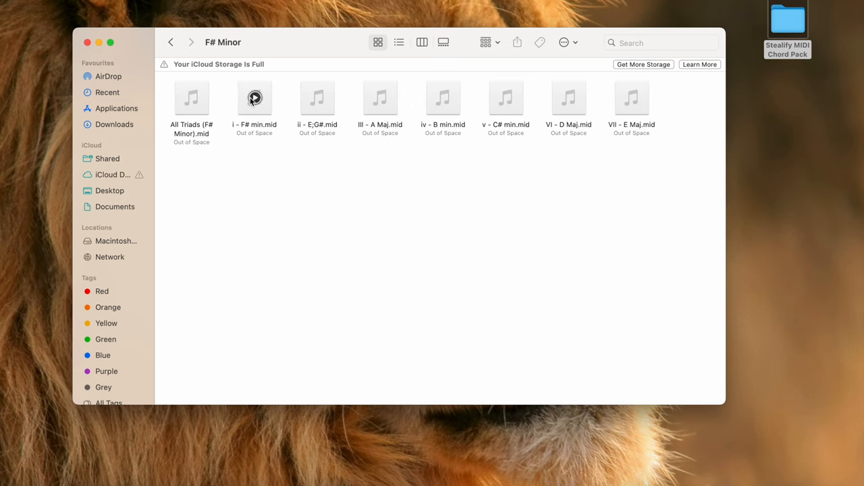
mouse_move(276, 120)
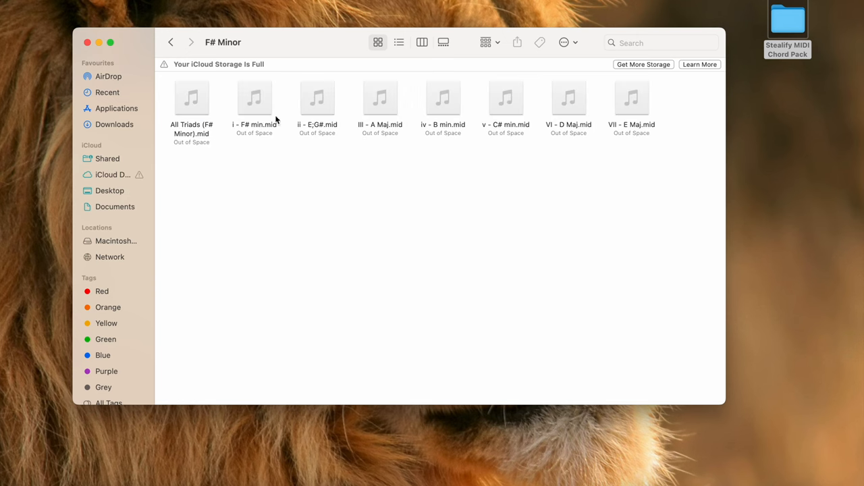
mouse_move(284, 106)
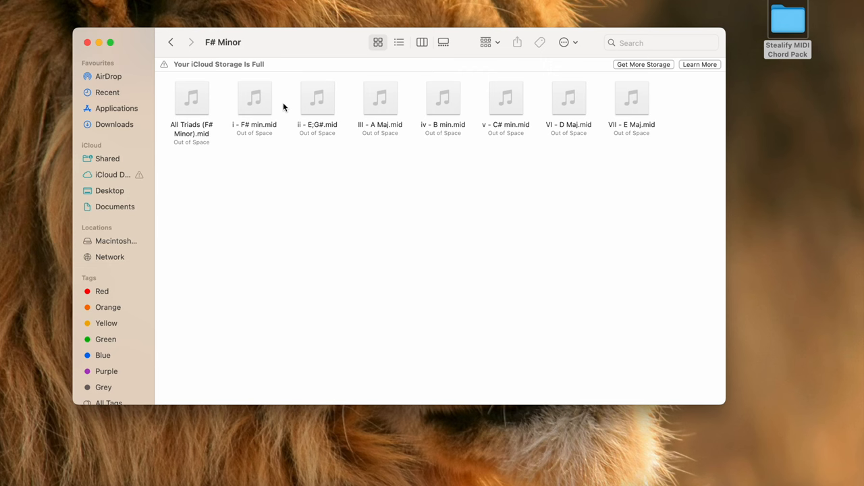
mouse_move(193, 97)
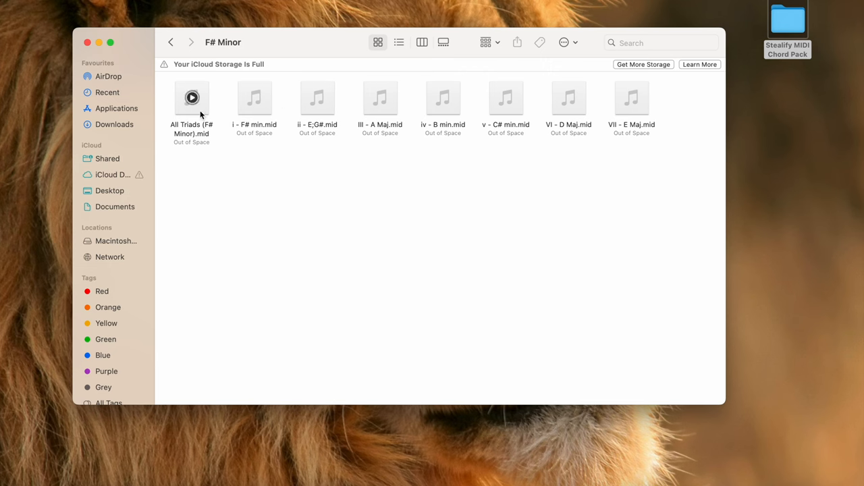
Step: Drag All Triads (F# Minor).mid from Finder onto the CHORDS/PADS/ATMOS track
left_click_drag(192, 98, 578, 283)
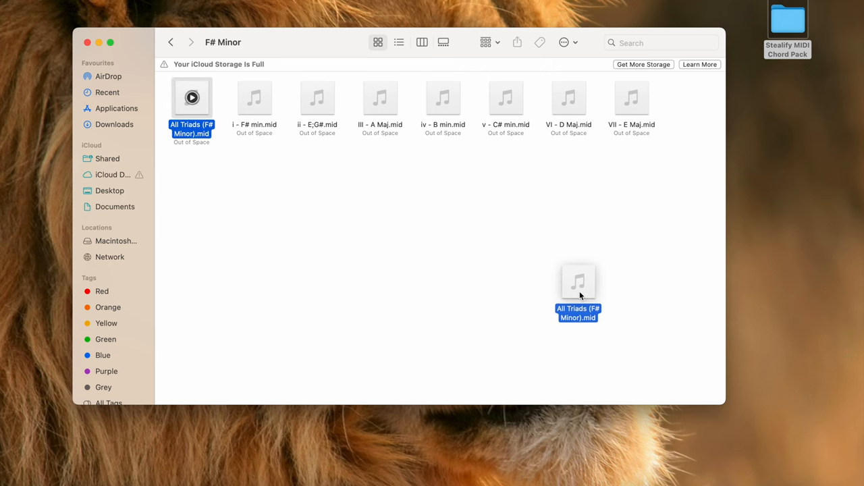
left_click_drag(577, 294, 354, 195)
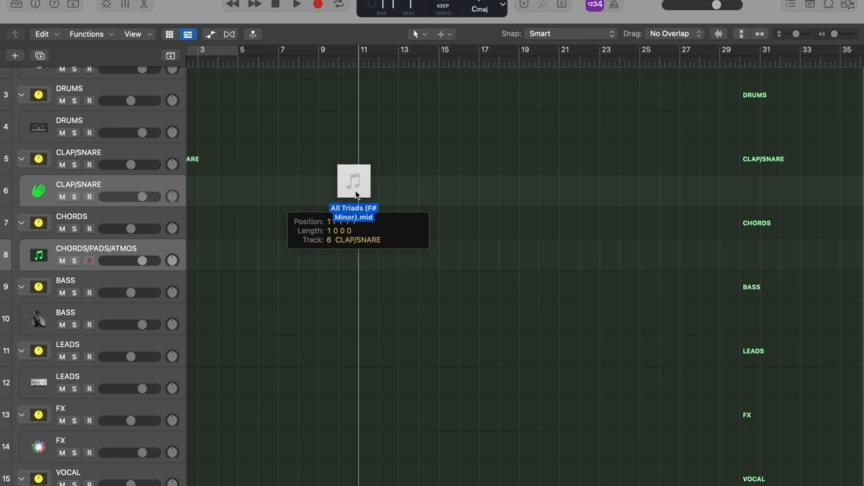
left_click_drag(354, 181, 268, 255)
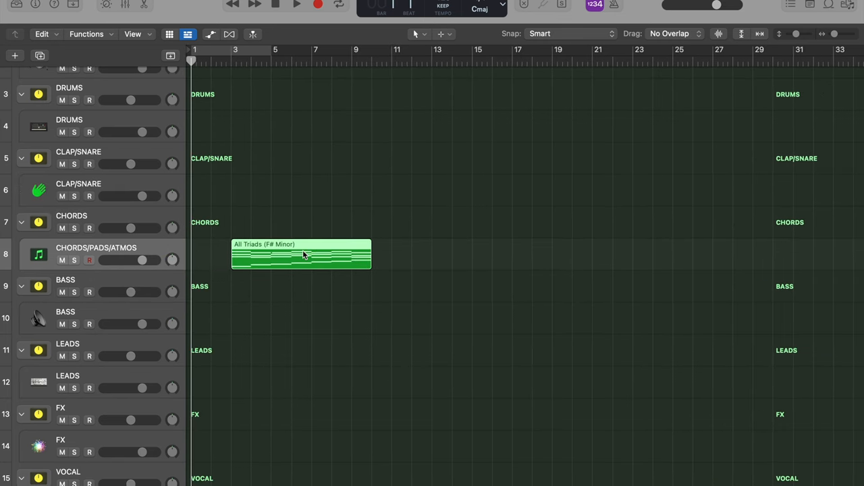
Step: Open the All Triads (F# Minor) region in the Piano Roll
double_click(300, 255)
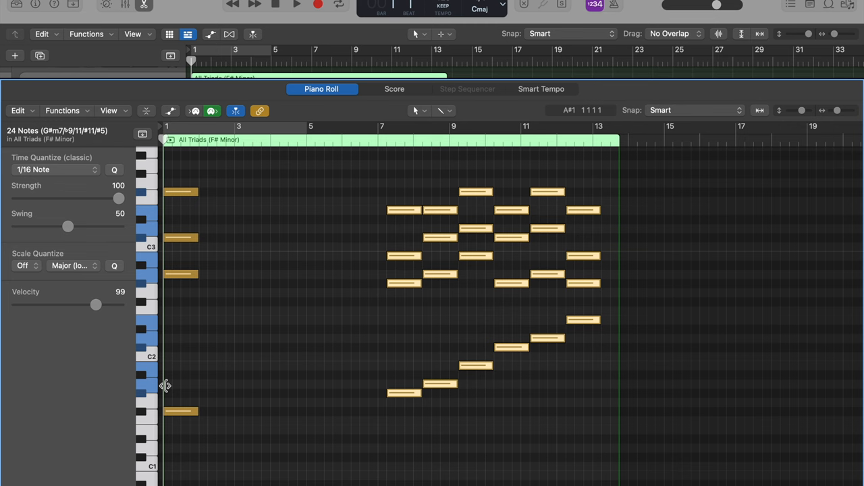
mouse_move(243, 254)
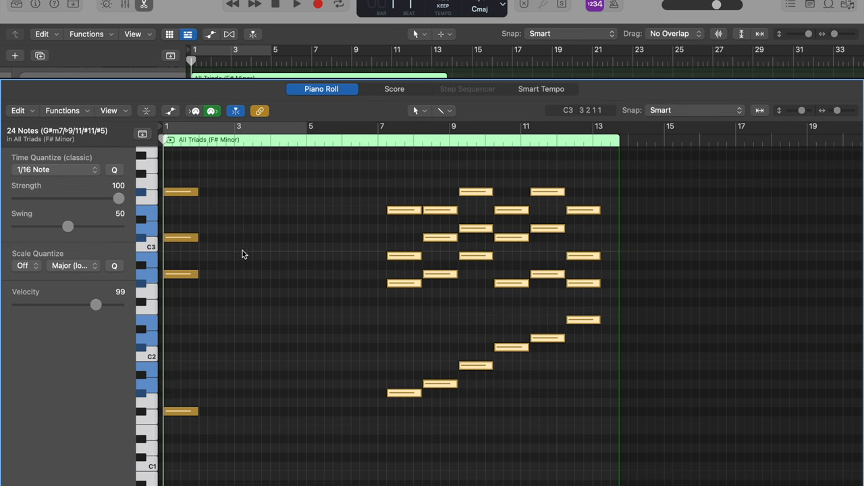
mouse_move(254, 149)
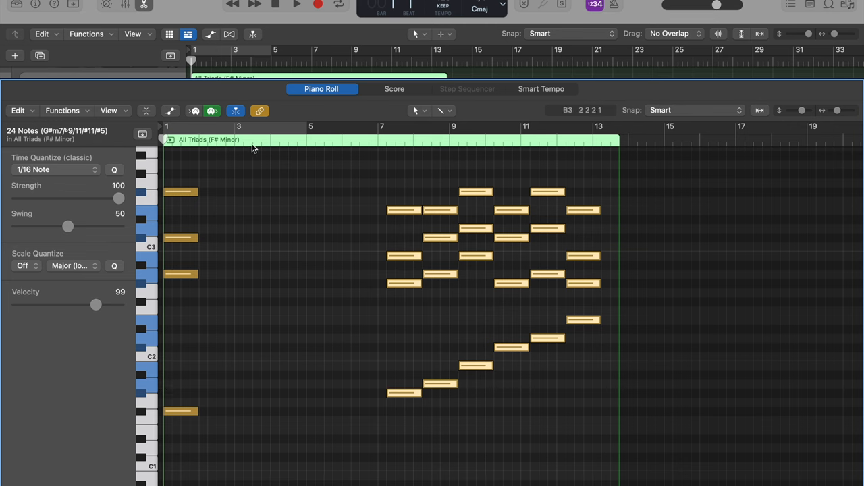
mouse_move(197, 428)
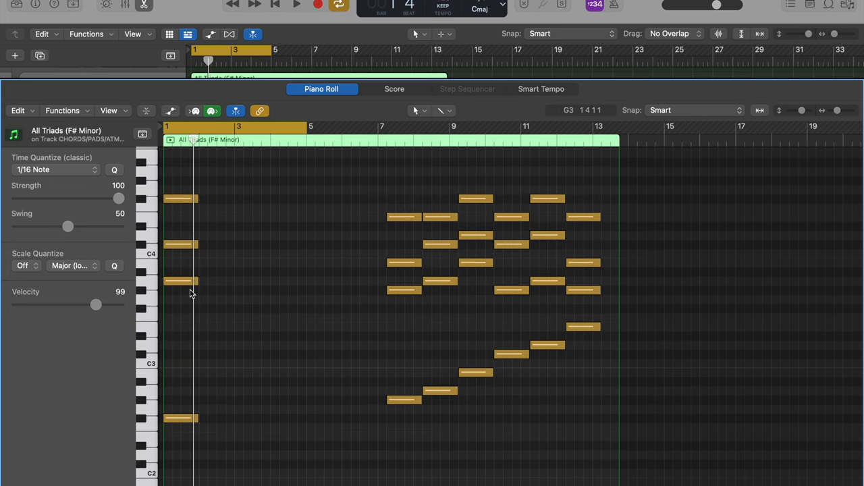
mouse_move(173, 337)
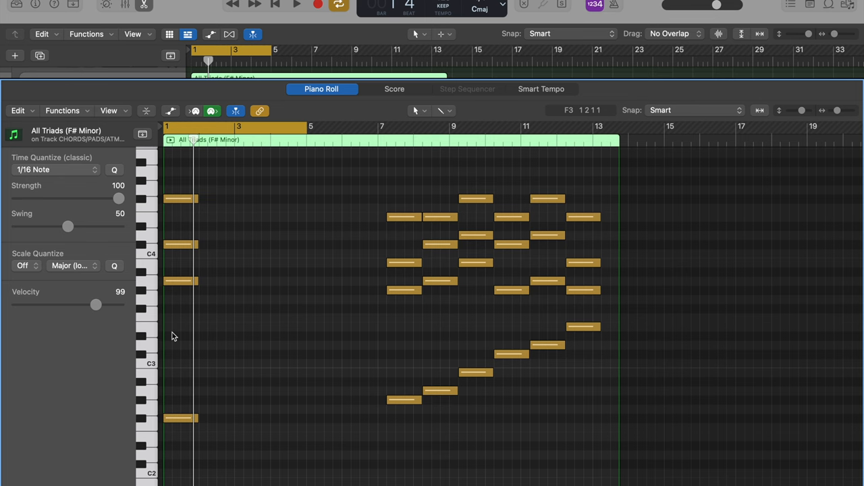
mouse_move(400, 210)
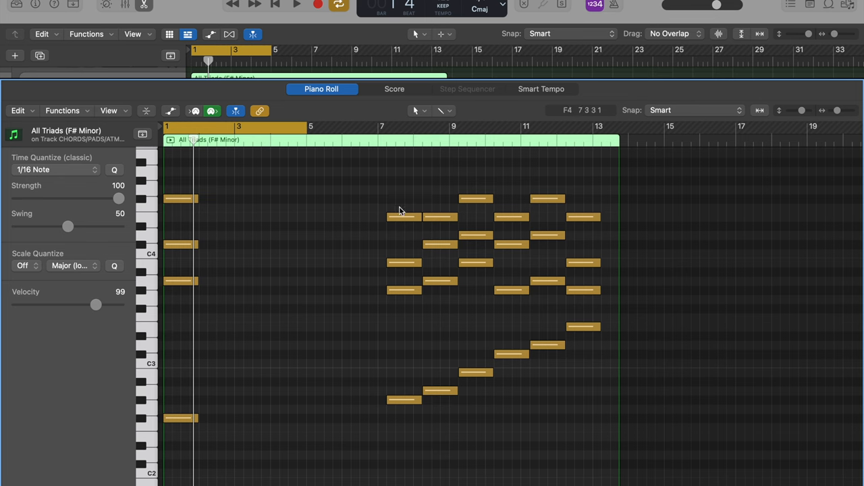
mouse_move(511, 187)
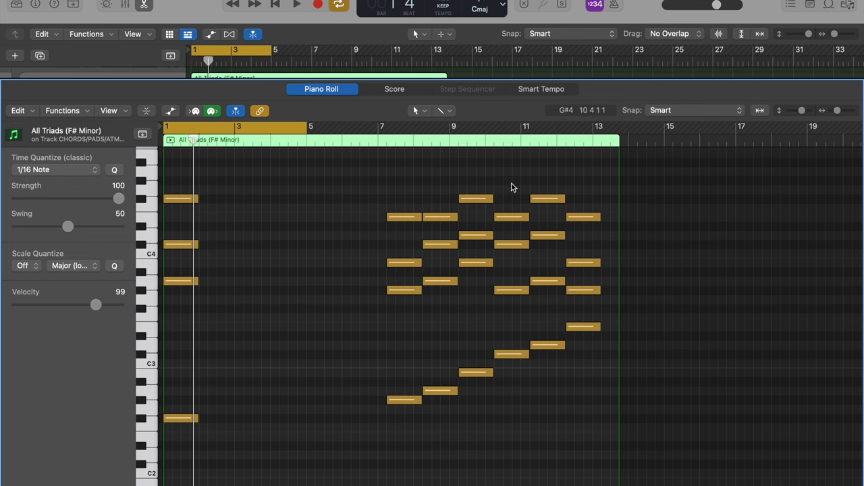
mouse_move(596, 207)
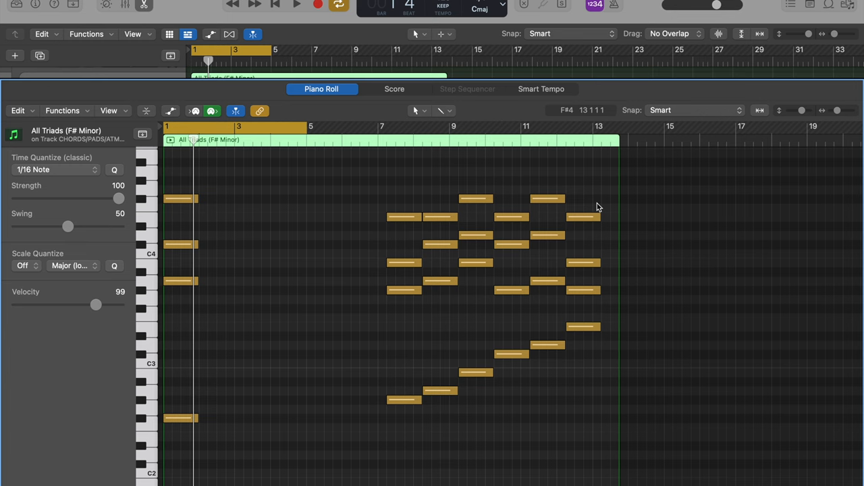
mouse_move(199, 237)
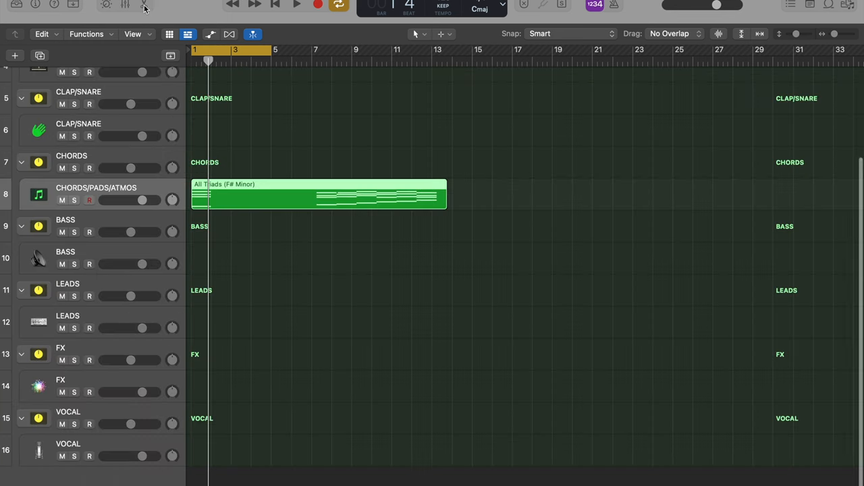
Step: Reopen the region and drag the C#m chord to bar 3 and E chord to bar 4
double_click(317, 195)
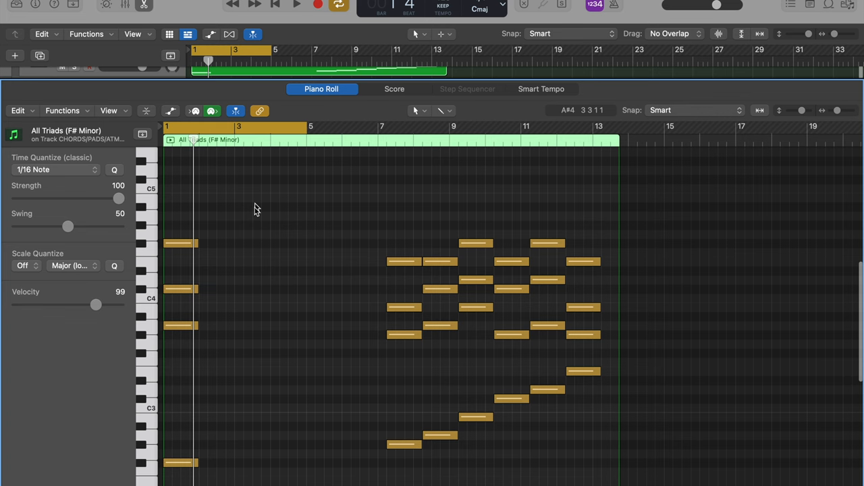
mouse_move(439, 235)
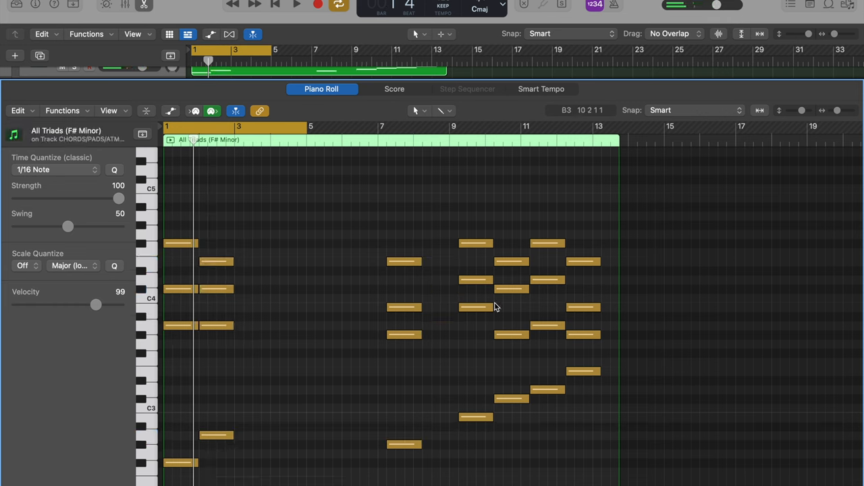
left_click(511, 398)
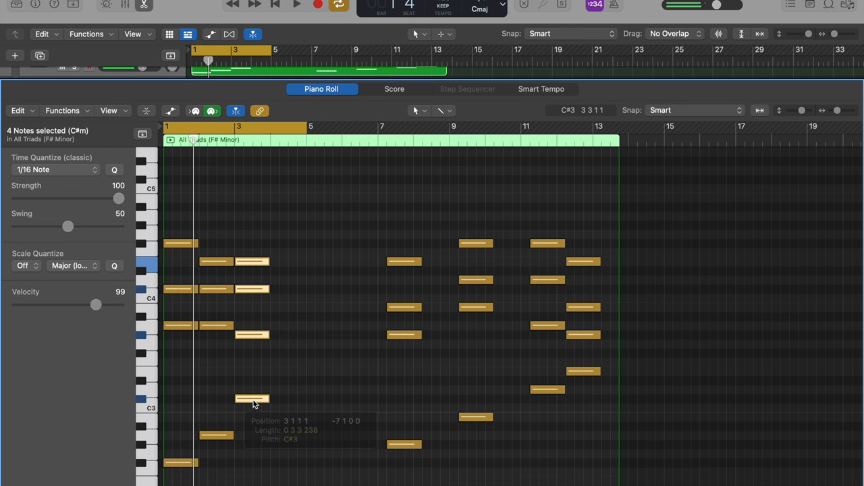
mouse_move(562, 317)
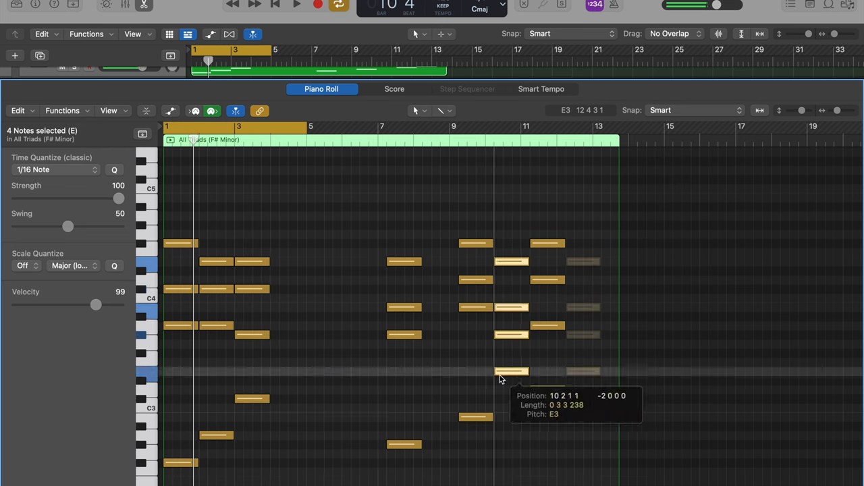
left_click_drag(511, 371, 287, 371)
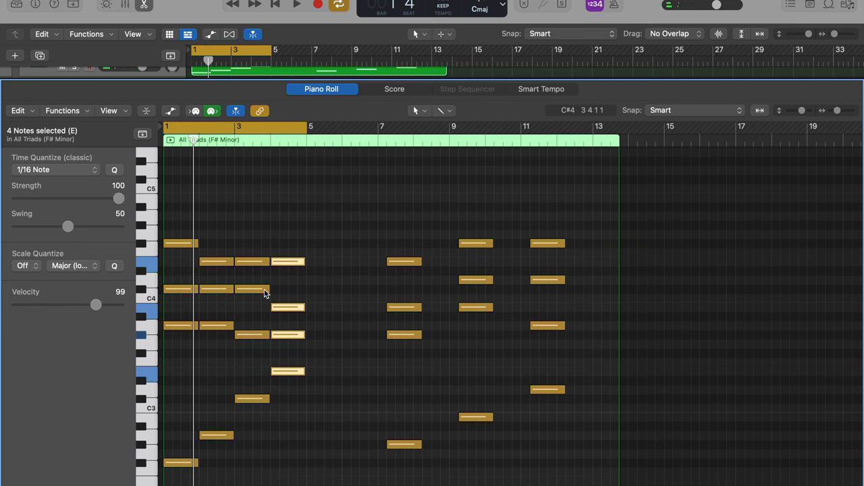
scroll("down", 3)
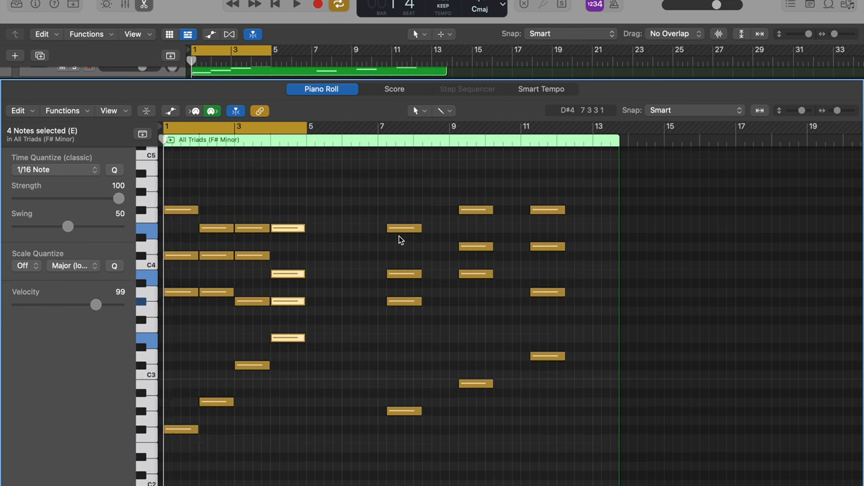
left_click(297, 5)
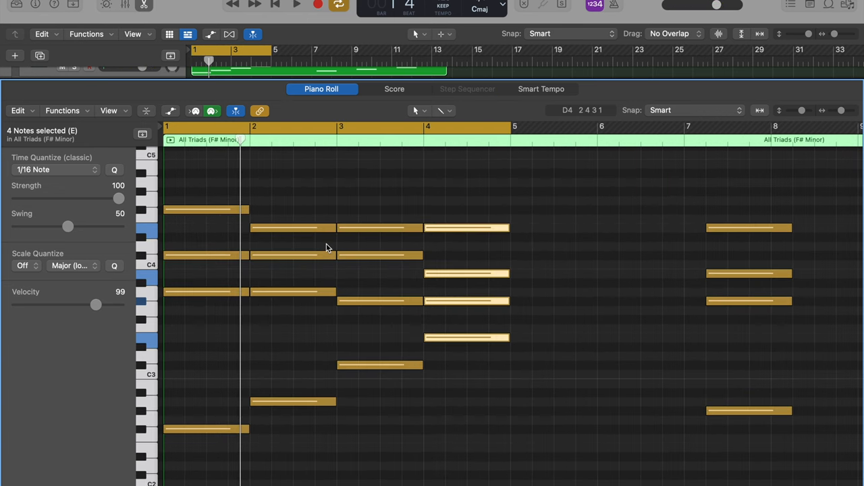
mouse_move(174, 178)
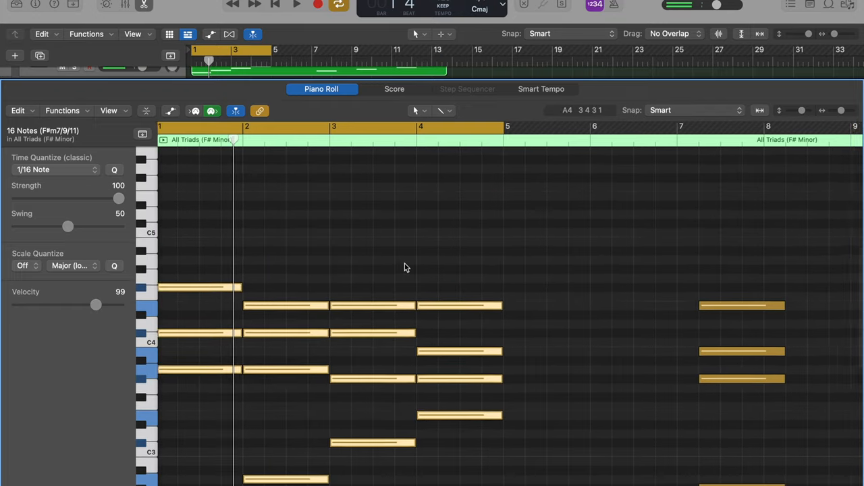
Step: Start humanizing the selected notes of the bars 1–4 progression
left_click(63, 110)
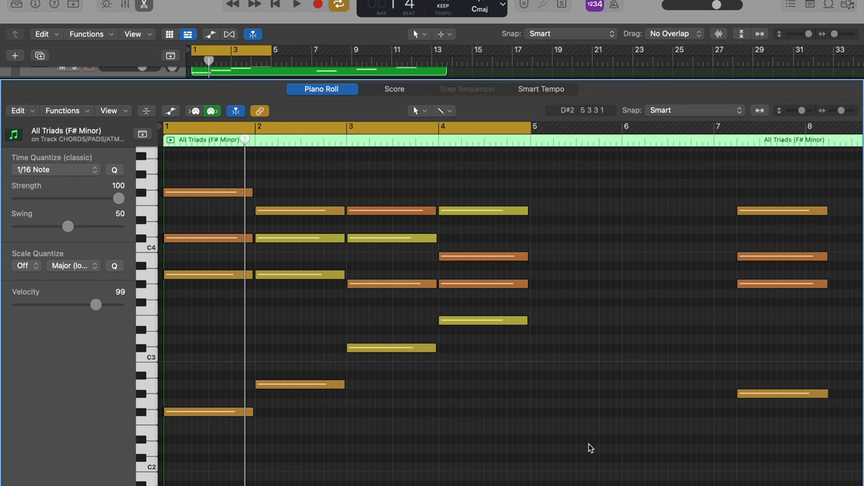
mouse_move(608, 328)
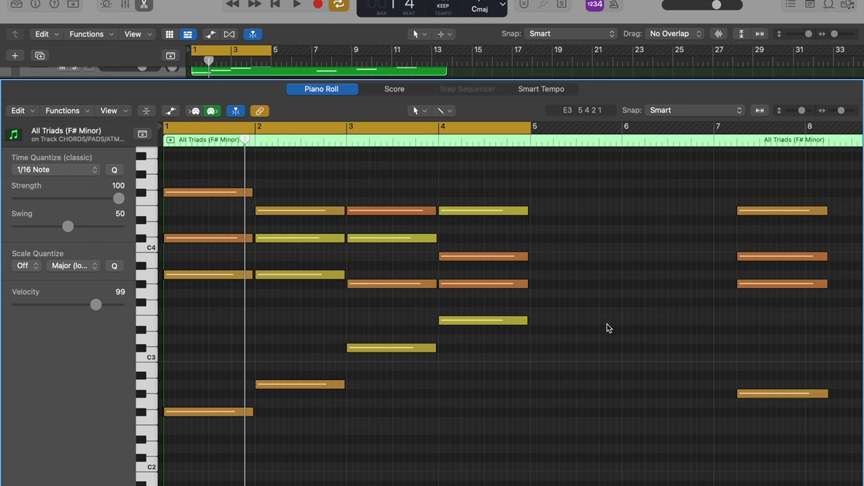
mouse_move(341, 282)
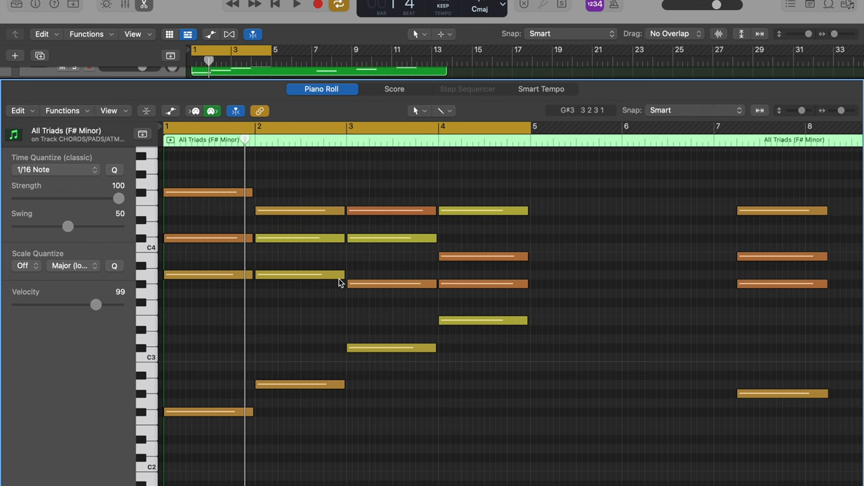
mouse_move(299, 232)
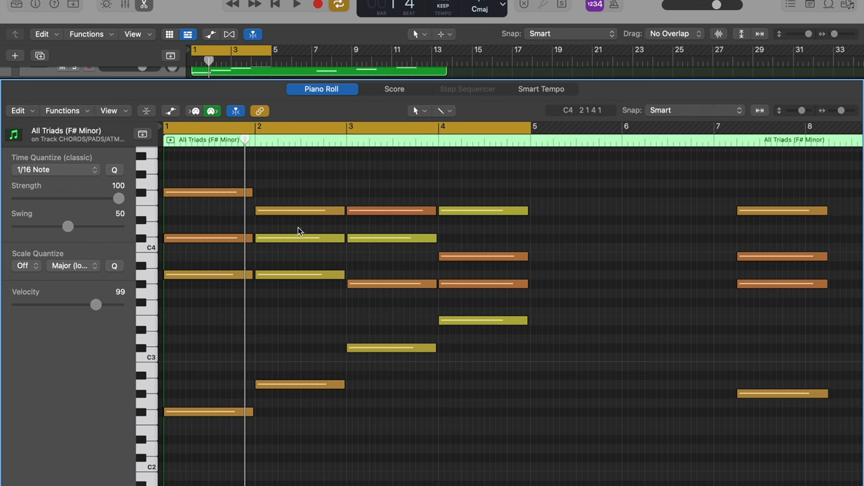
mouse_move(606, 343)
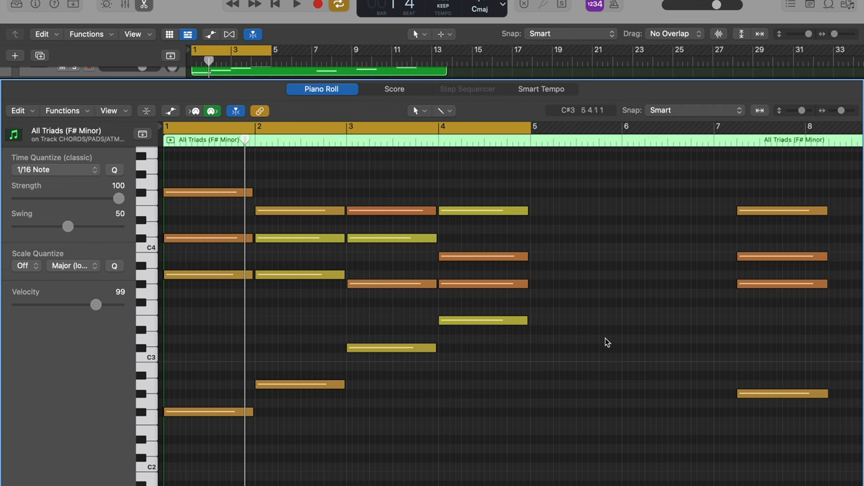
Step: Play back the humanized four-chord progression
left_click(296, 5)
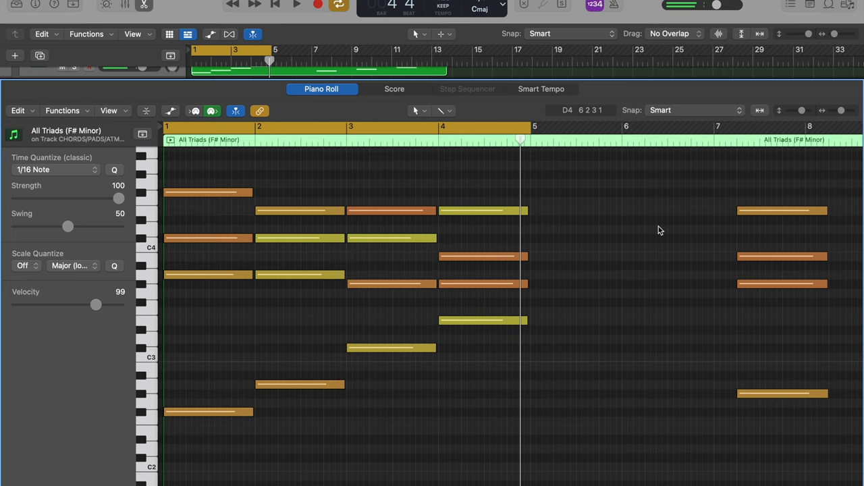
Step: Drag bar 4's E3 bass note down an octave to E2
scroll("down", 3)
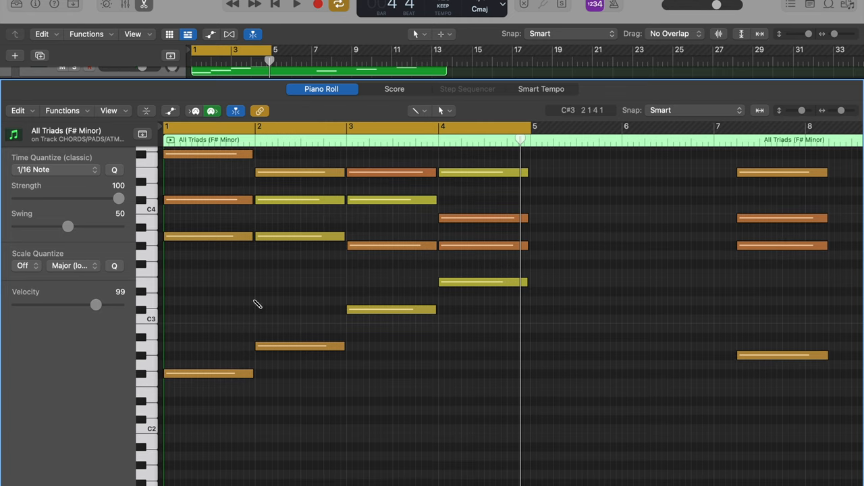
mouse_move(189, 300)
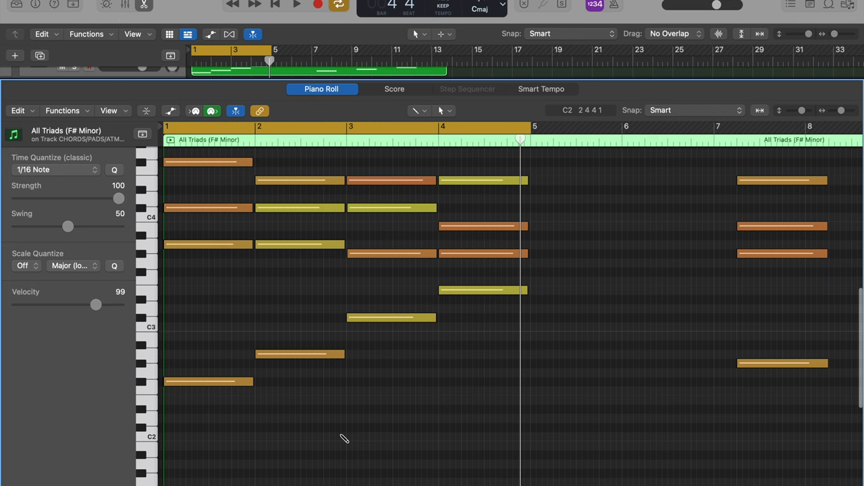
left_click(296, 5)
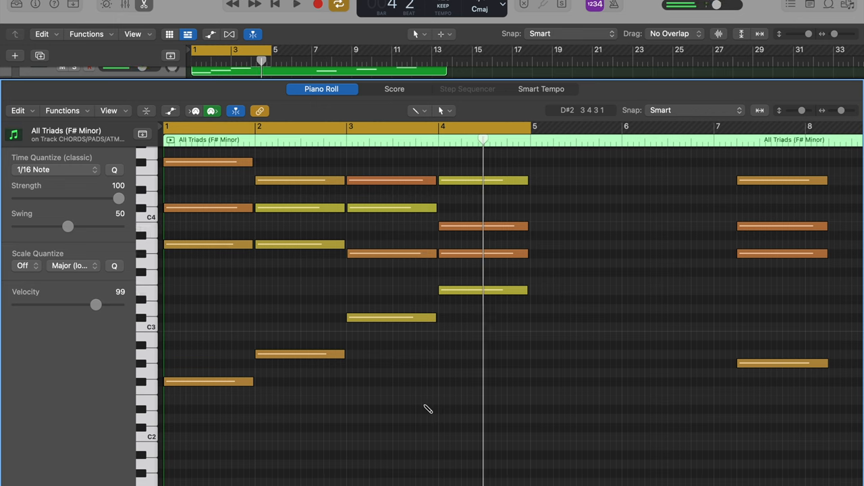
mouse_move(460, 298)
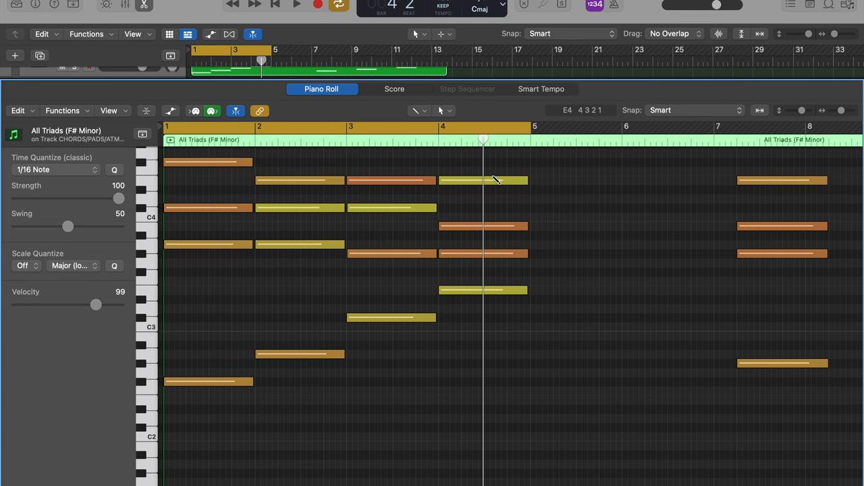
mouse_move(474, 130)
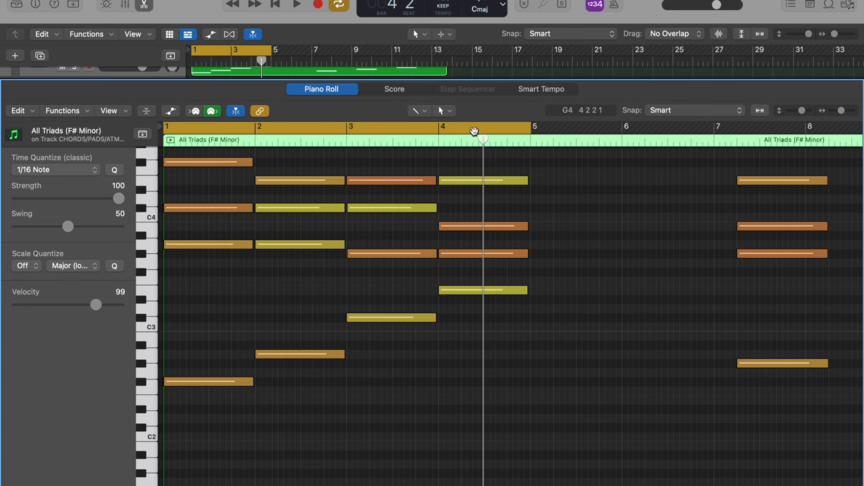
scroll("down", 3)
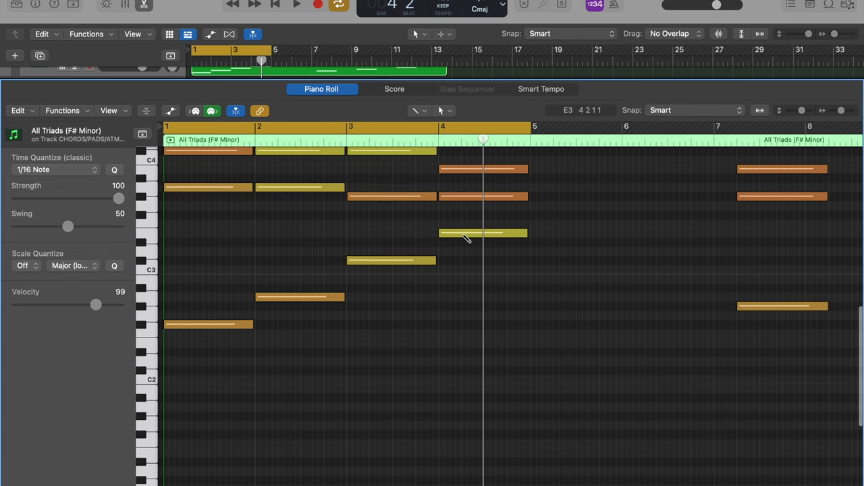
mouse_move(476, 235)
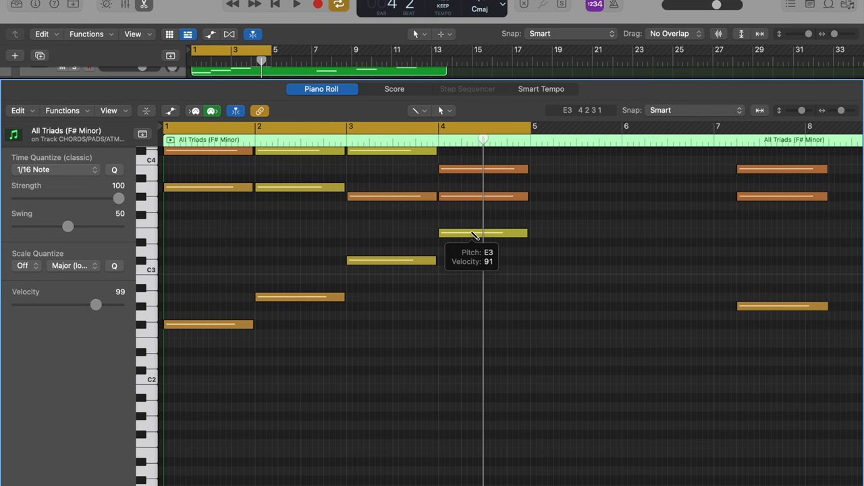
left_click_drag(483, 233, 483, 343)
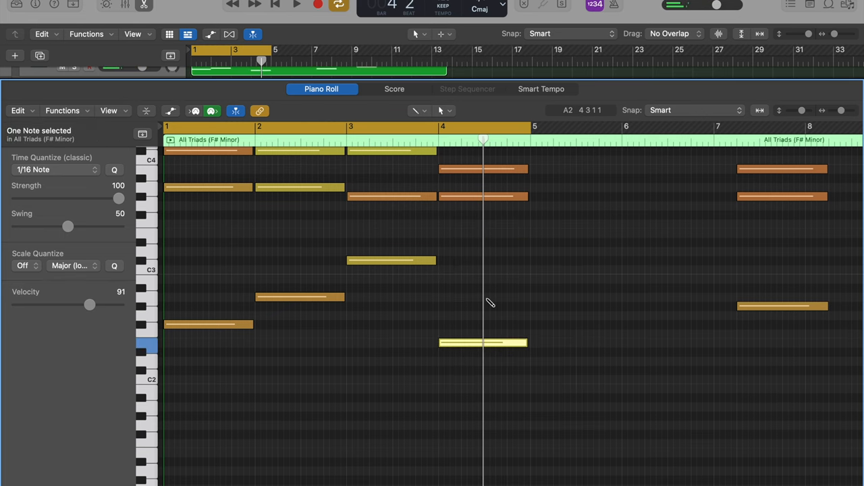
Step: Play the progression with the lowered bass note, then stop playback
scroll("down", 3)
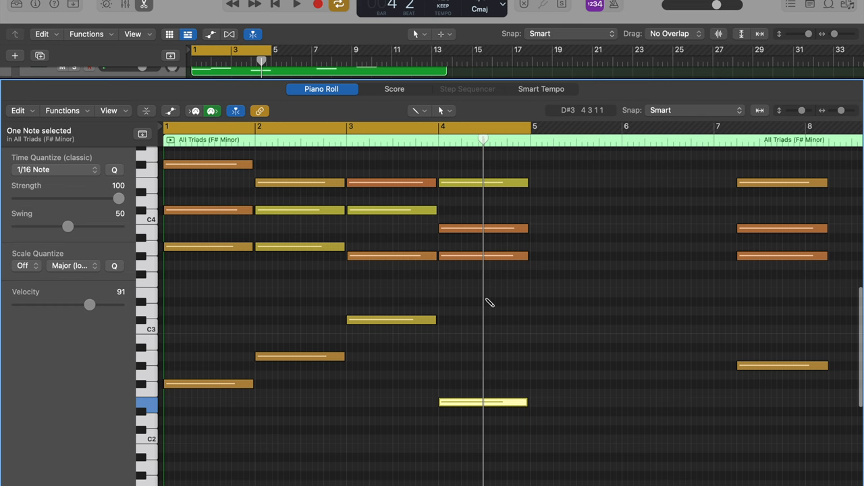
left_click(297, 4)
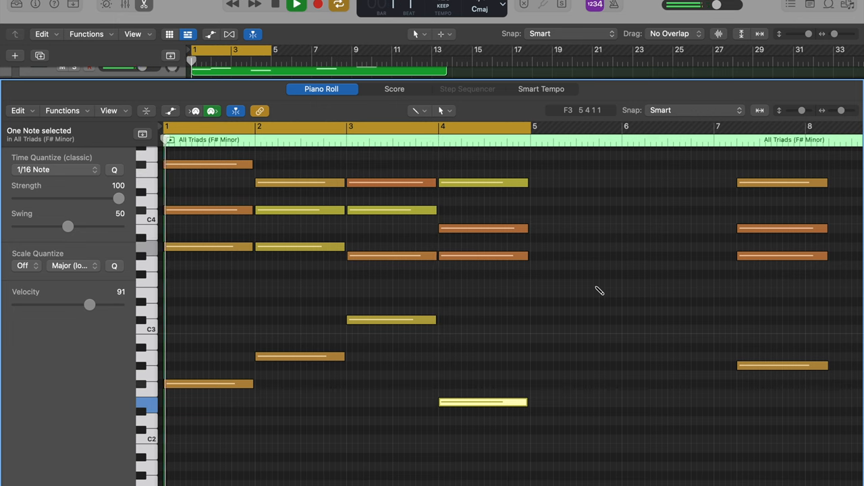
left_click(275, 4)
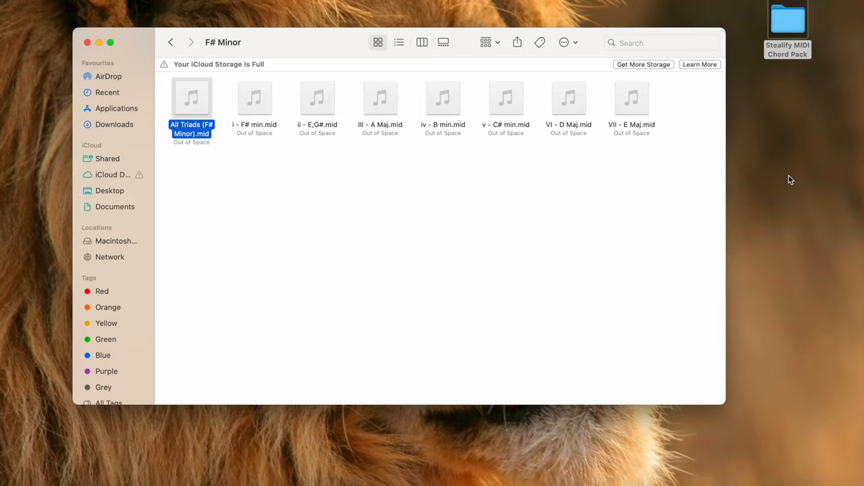
mouse_move(755, 109)
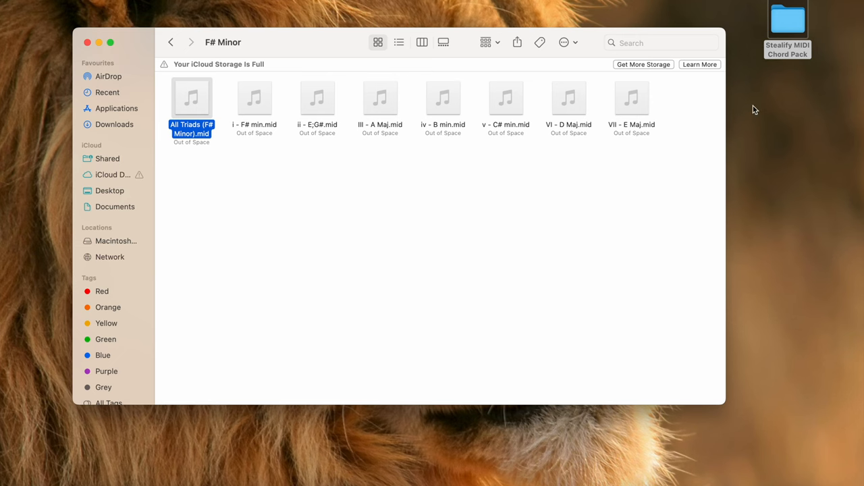
mouse_move(766, 145)
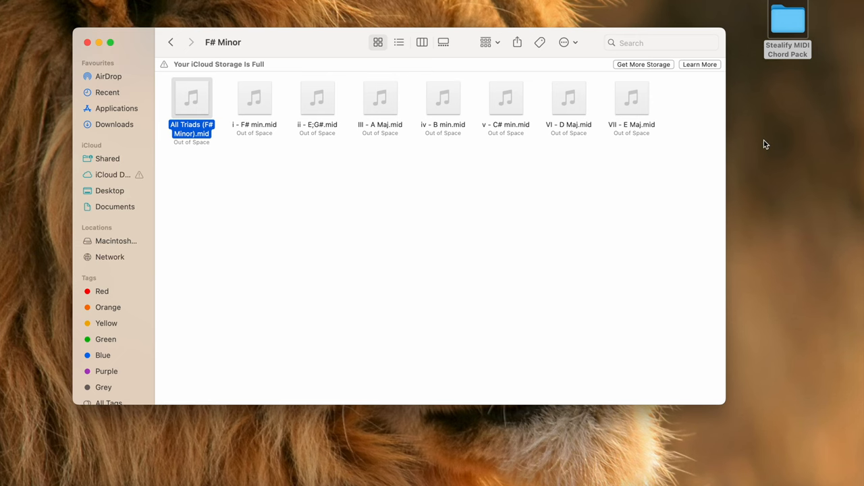